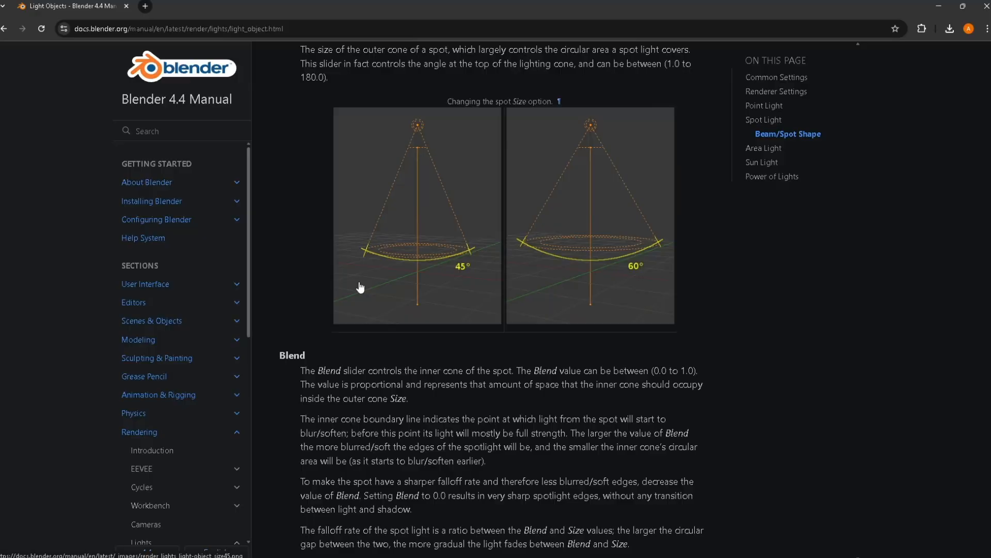
Switch the cube's light to a white Area light, try a green tint, then raise power to 42.8 W and size.
scroll("down", 3)
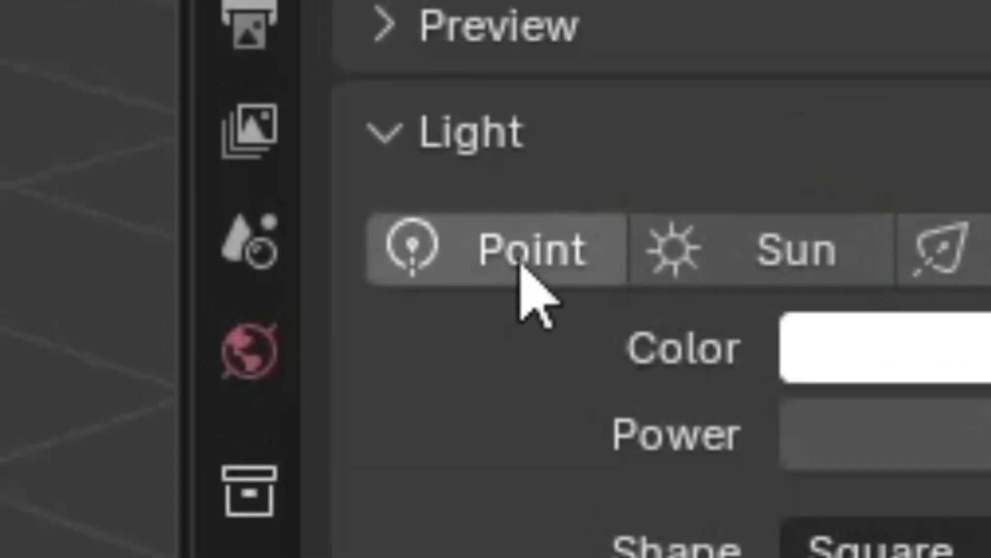
left_click(763, 104)
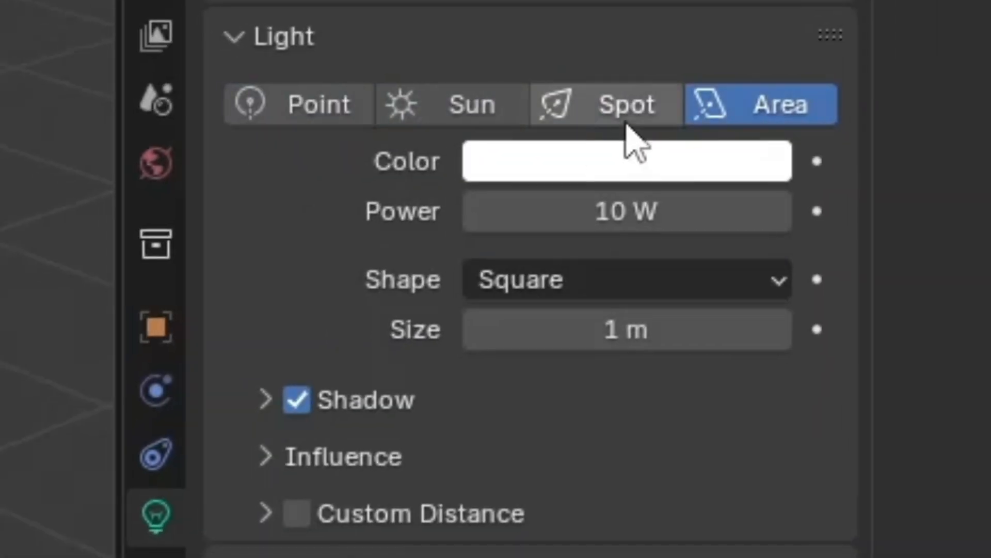
left_click(626, 161)
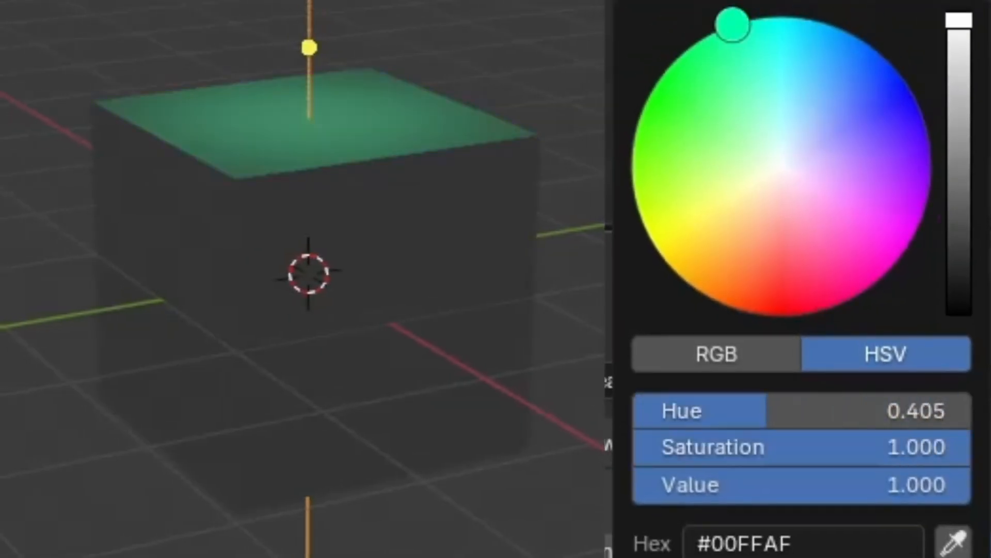
left_click_drag(730, 24, 726, 305)
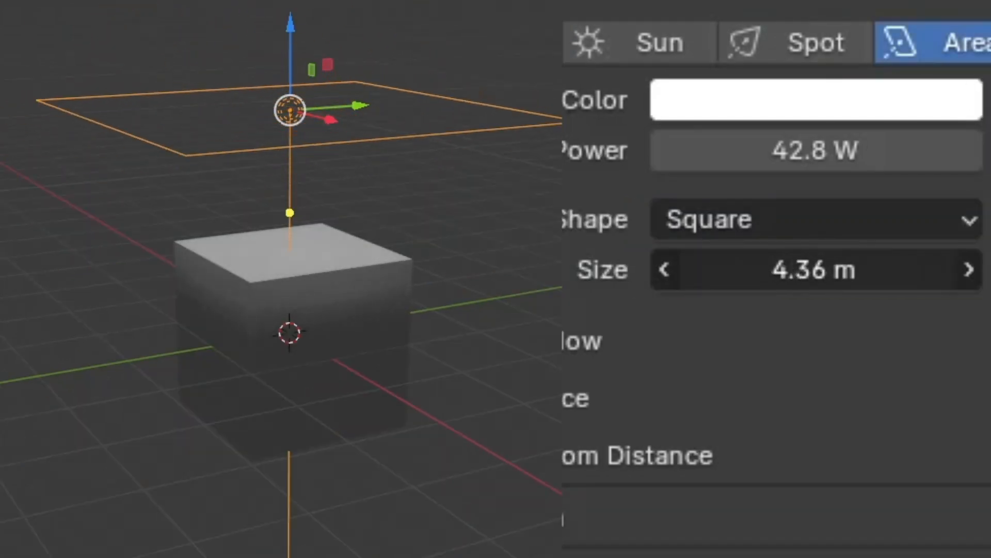
left_click(816, 219)
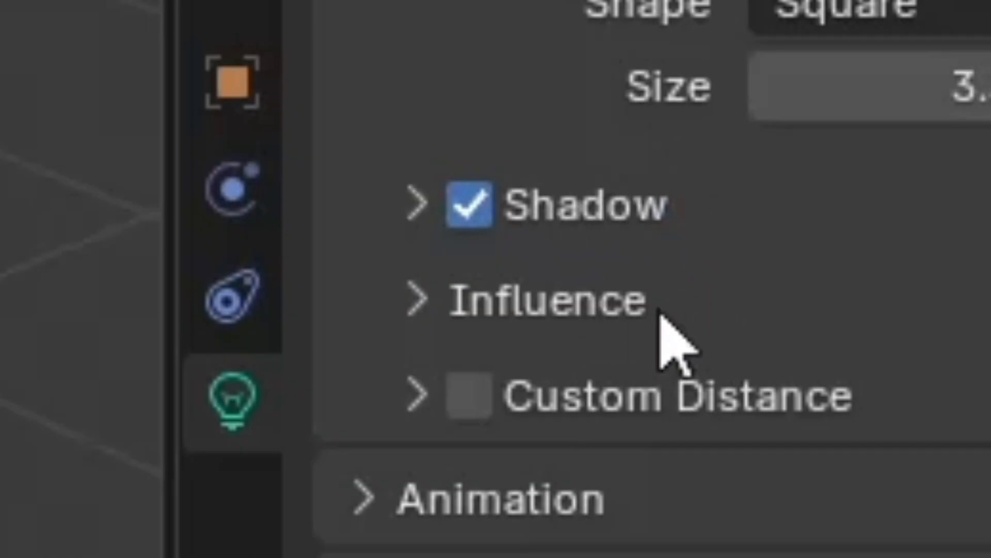
mouse_move(578, 364)
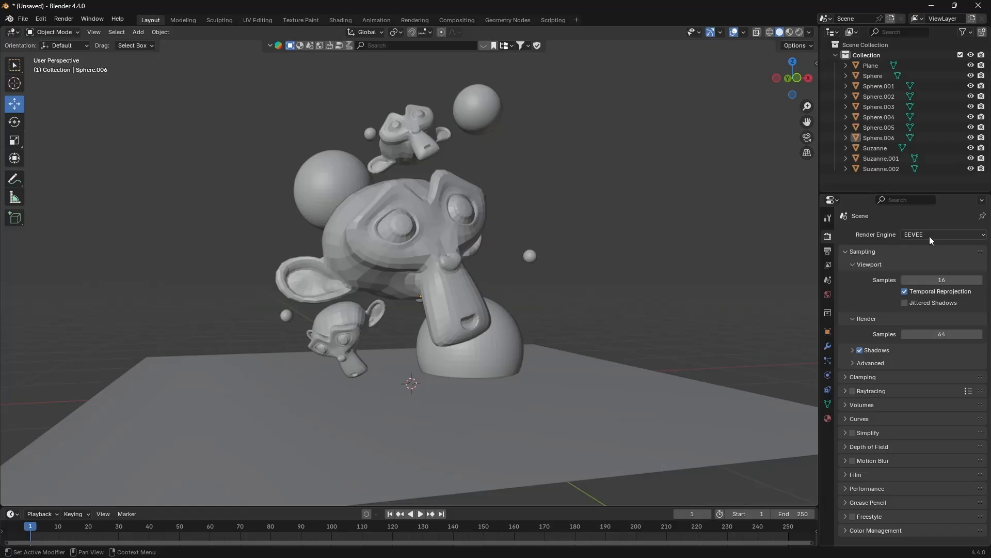
Add an Area light to the monkey-and-spheres scene in rendered EEVEE shading.
left_click(942, 234)
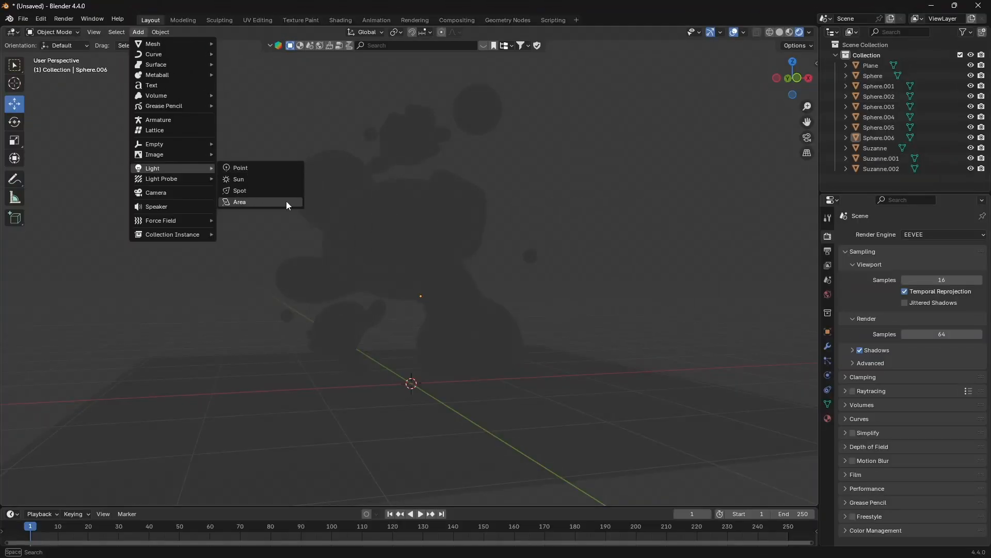
left_click(241, 201)
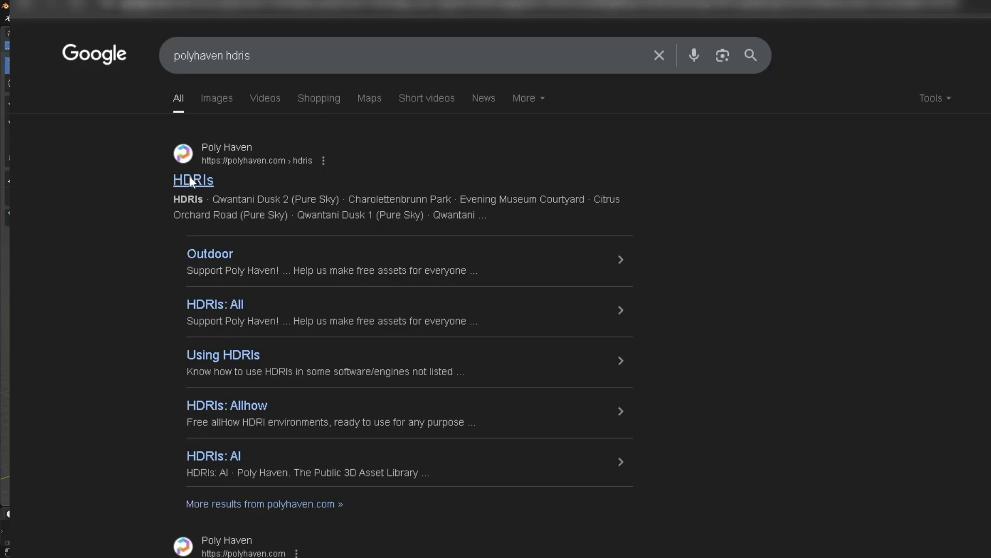
Open Poly Haven's HDRIs page from the 'polyhaven hdris' search results.
left_click(193, 180)
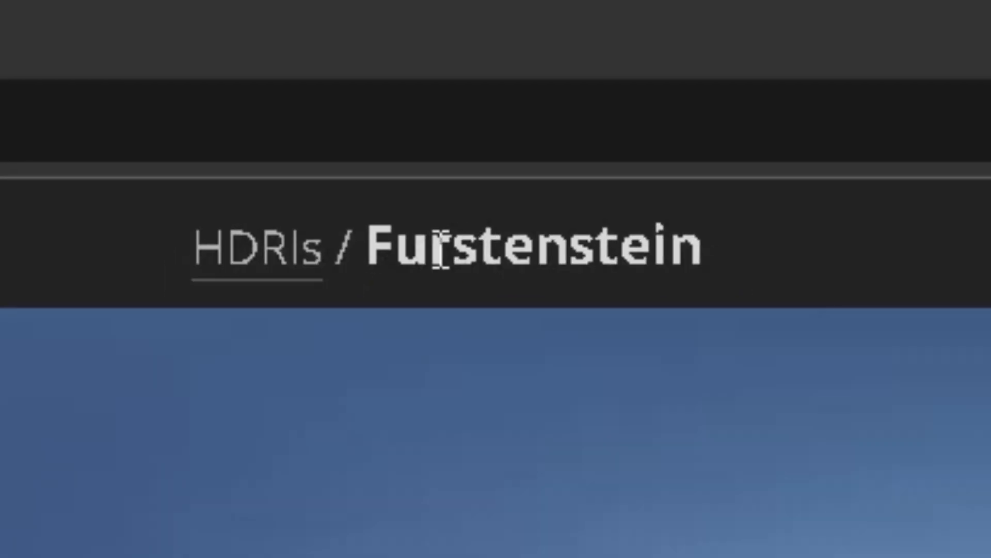
Open the Furstenstein HDRI page on Poly Haven.
left_click(470, 107)
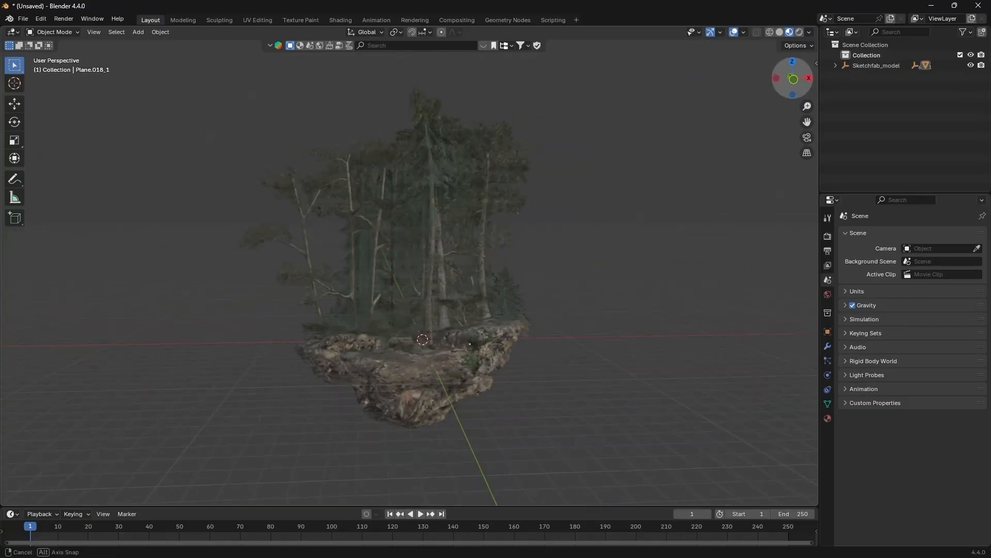
Add a camera to the island scene and show the World background settings in Shading.
left_click(827, 238)
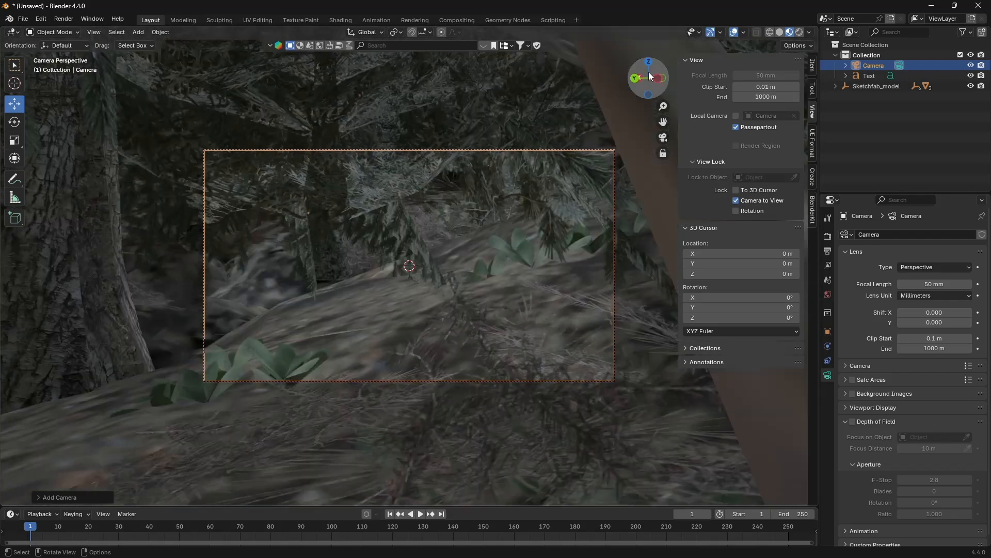
left_click(339, 19)
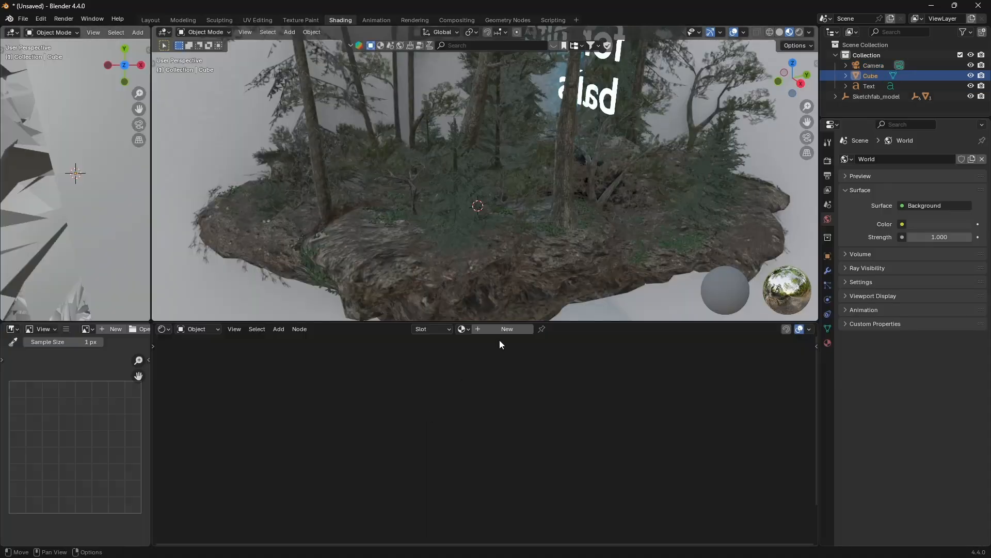